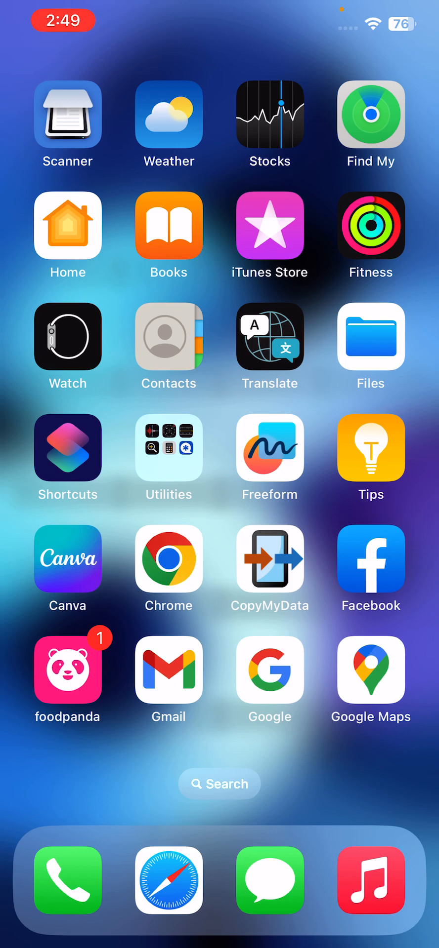
Return to the first Home Screen page with the Fitness widget.
scroll(left, 3)
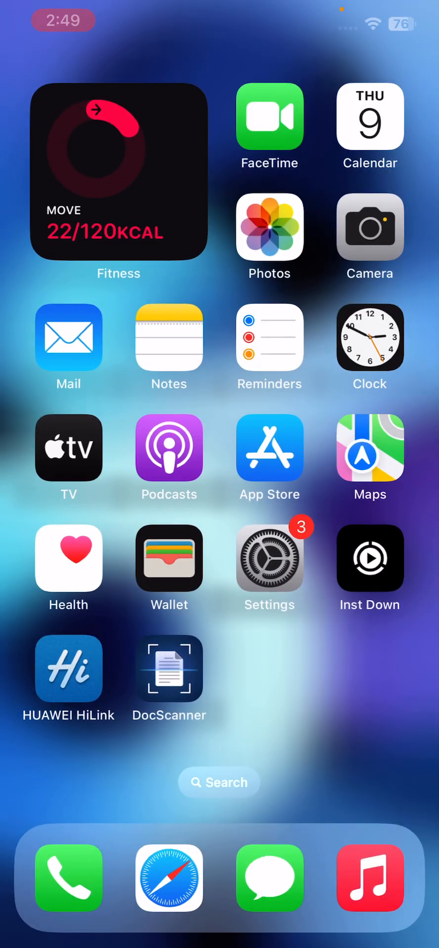
Force-close the Music app from the App Switcher.
click(369, 880)
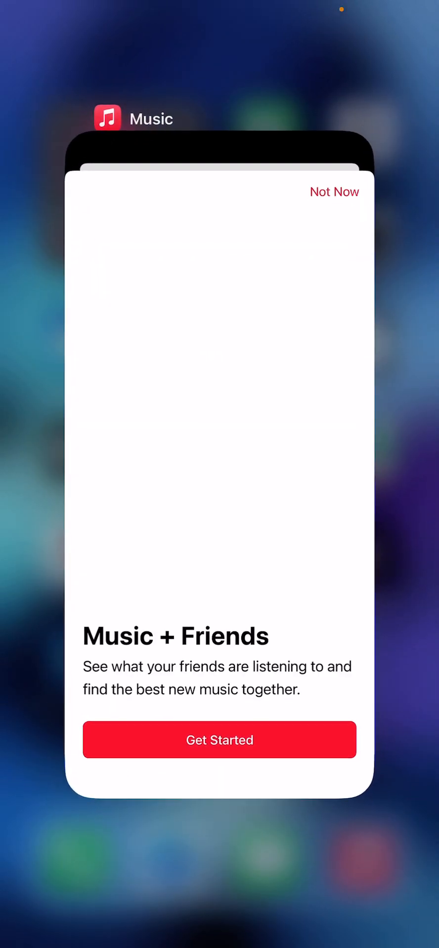
click(334, 192)
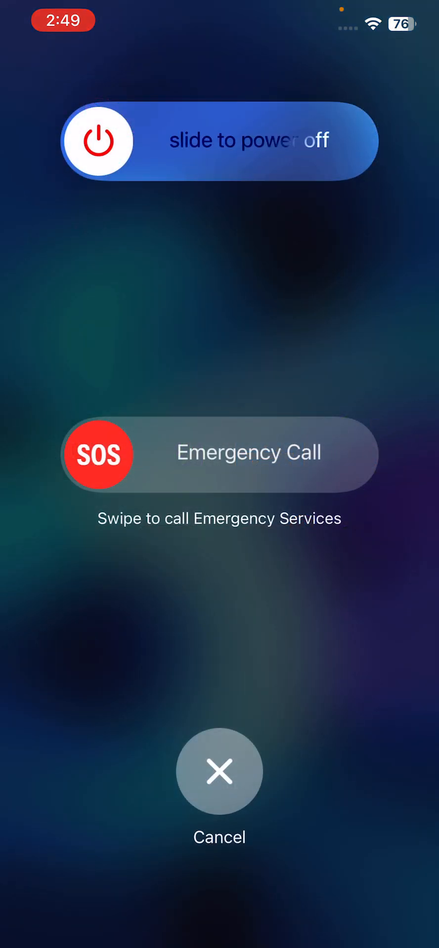
Slide to power off and restart the iPhone back to the Home Screen.
click(219, 772)
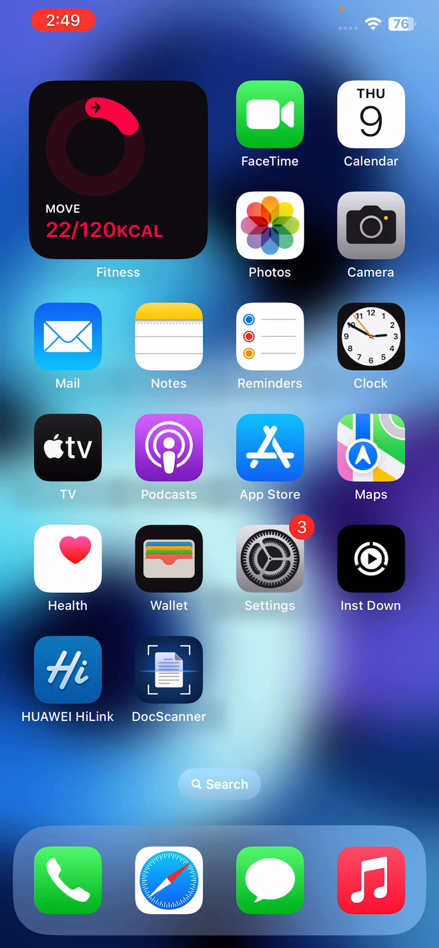
Check for a software update under Settings > General, then return Home.
click(270, 558)
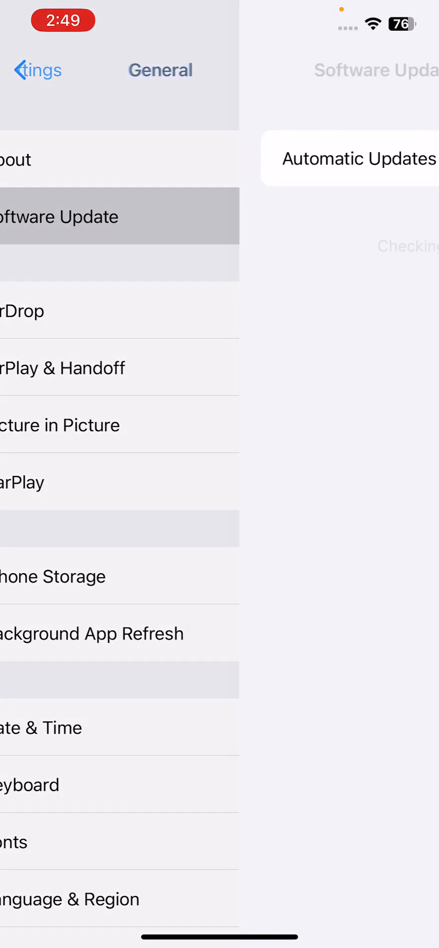
click(120, 217)
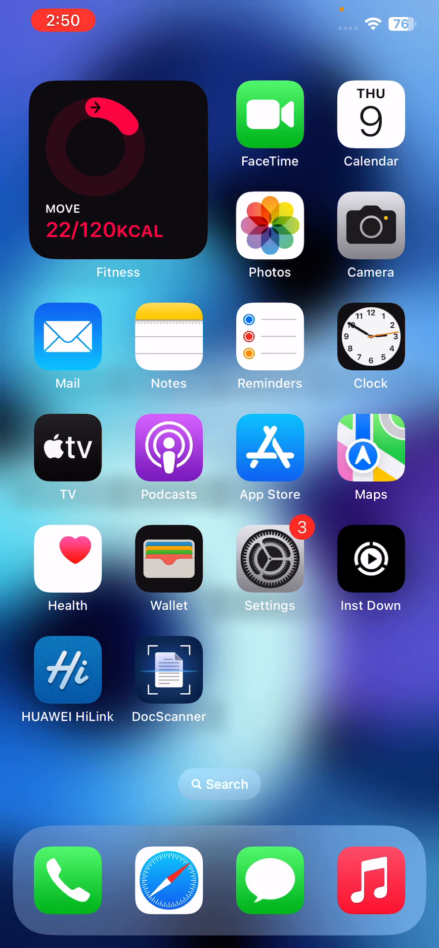
Start Apple ID sign-in under Home Sharing in the Music settings.
click(270, 558)
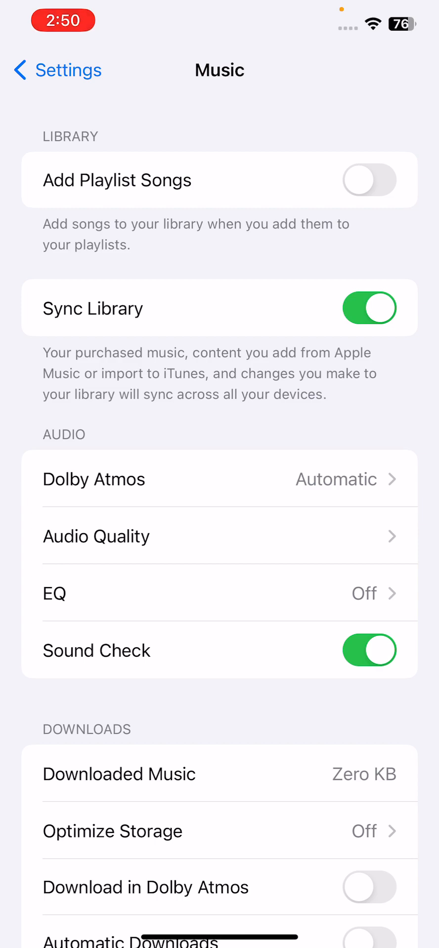
scroll(down, 3)
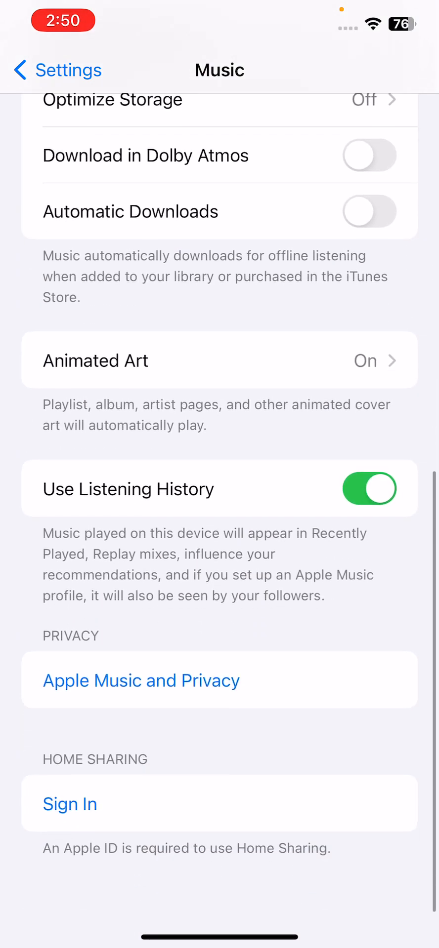
click(69, 804)
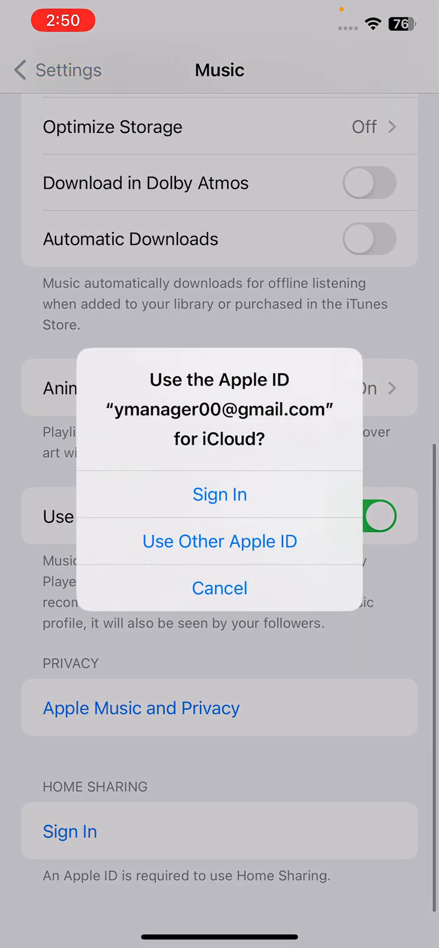